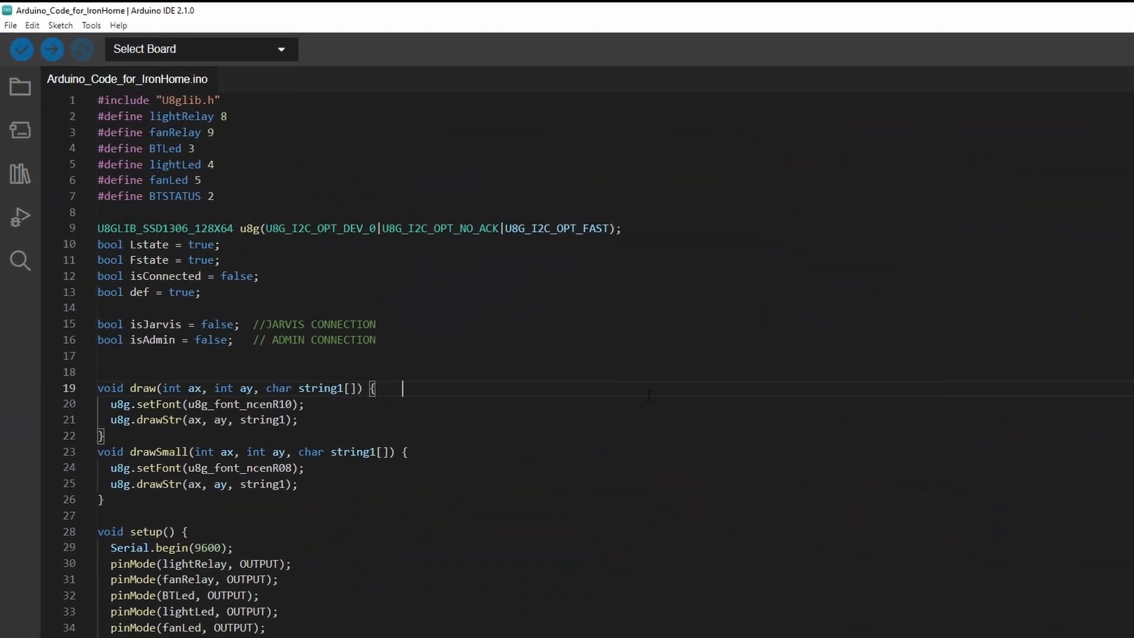
Highlight the isConnected variable, drawSmall function, font size and Serial.begin(9600) line
scroll("down", 3)
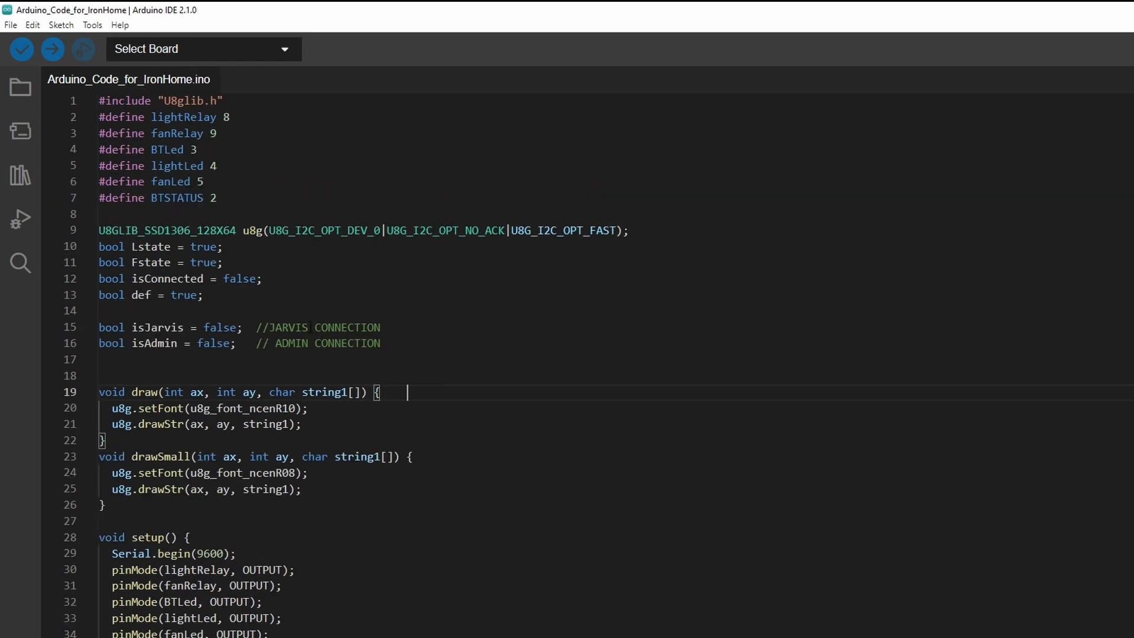
double_click(190, 100)
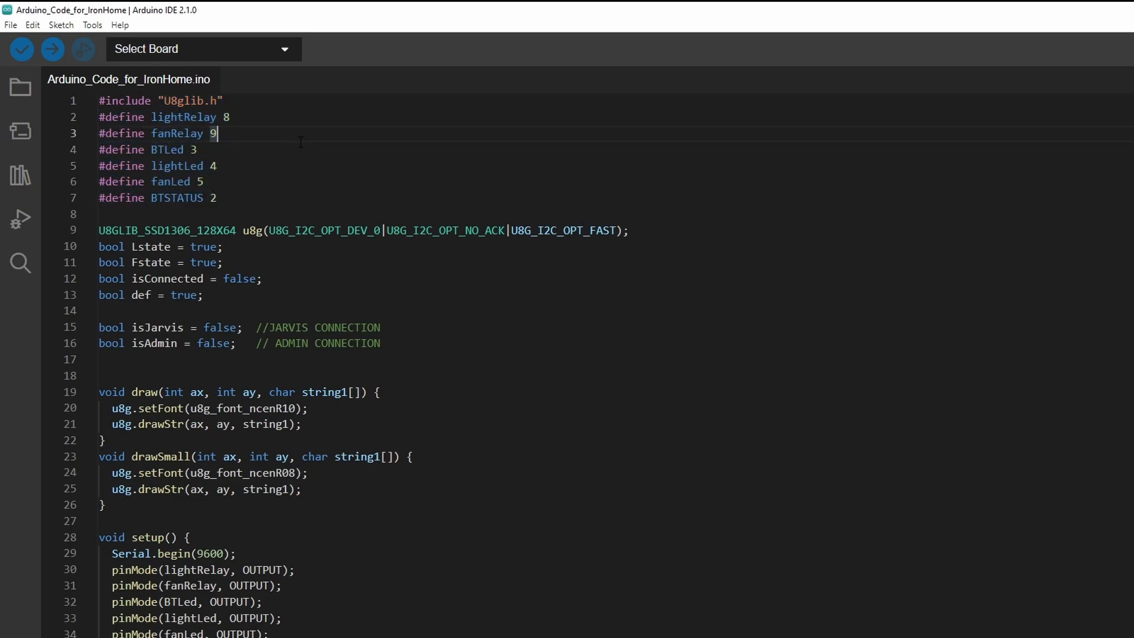
scroll("down", 3)
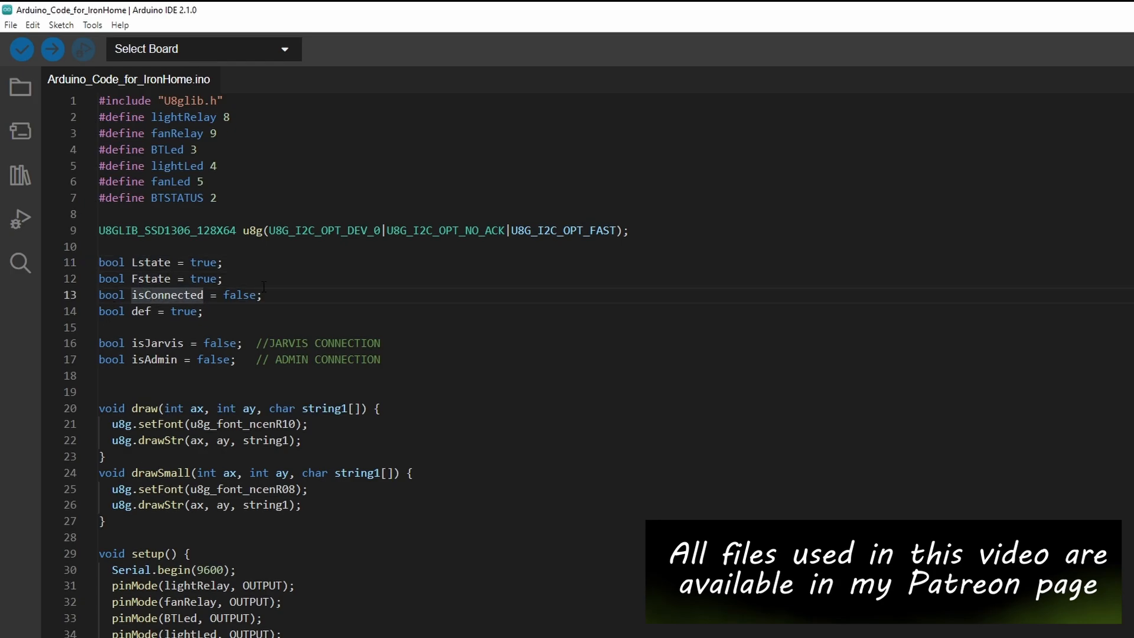
double_click(240, 294)
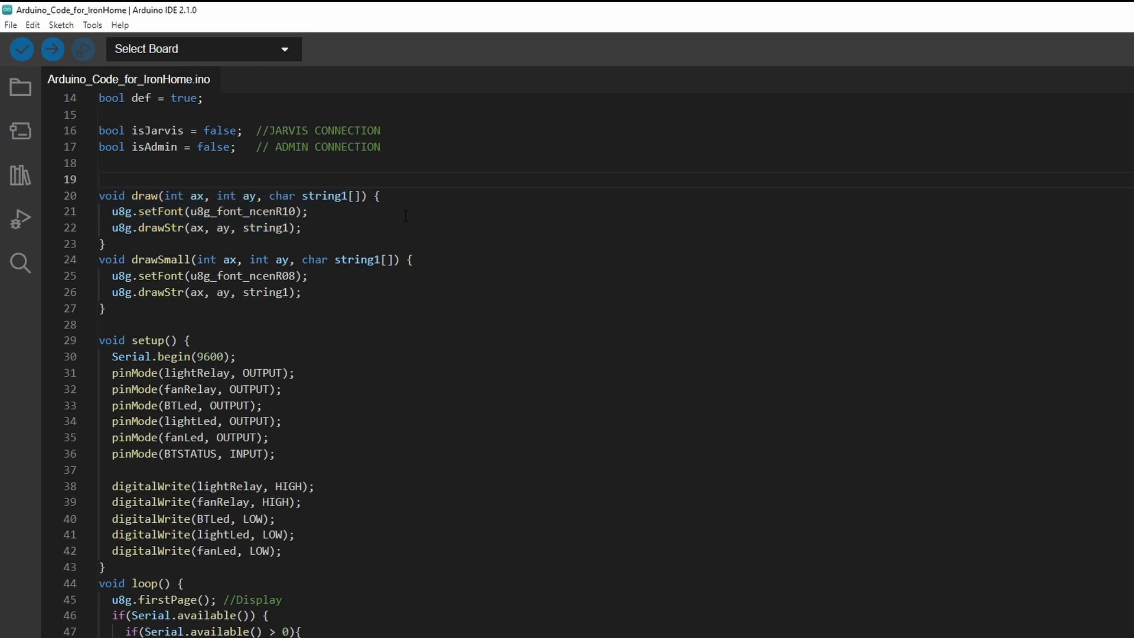
left_click_drag(101, 244, 104, 309)
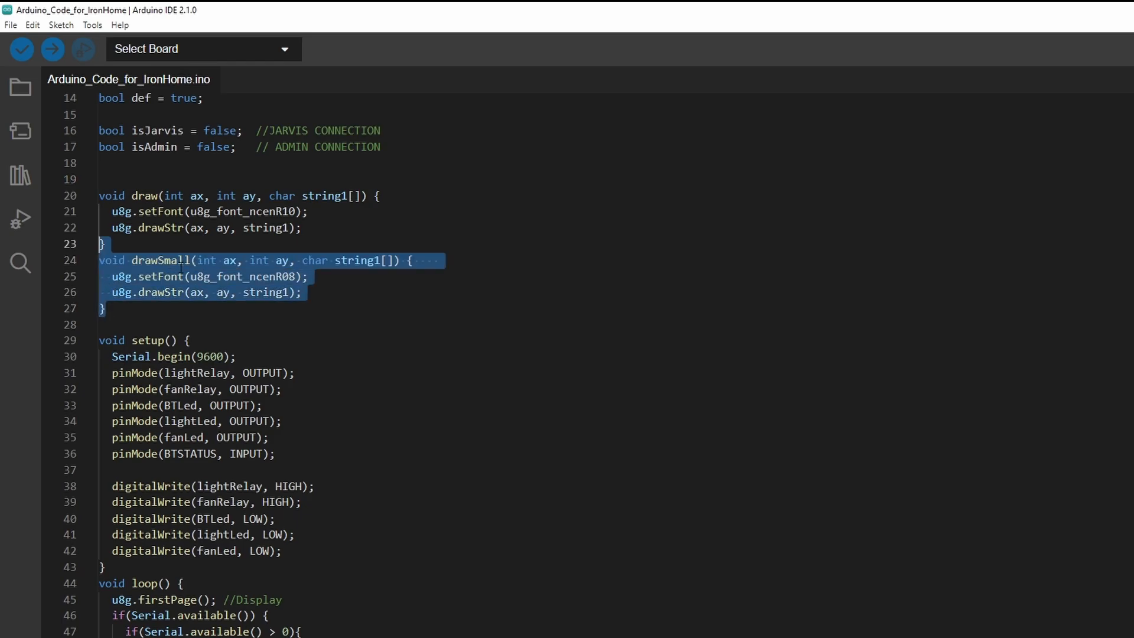
left_click(246, 277)
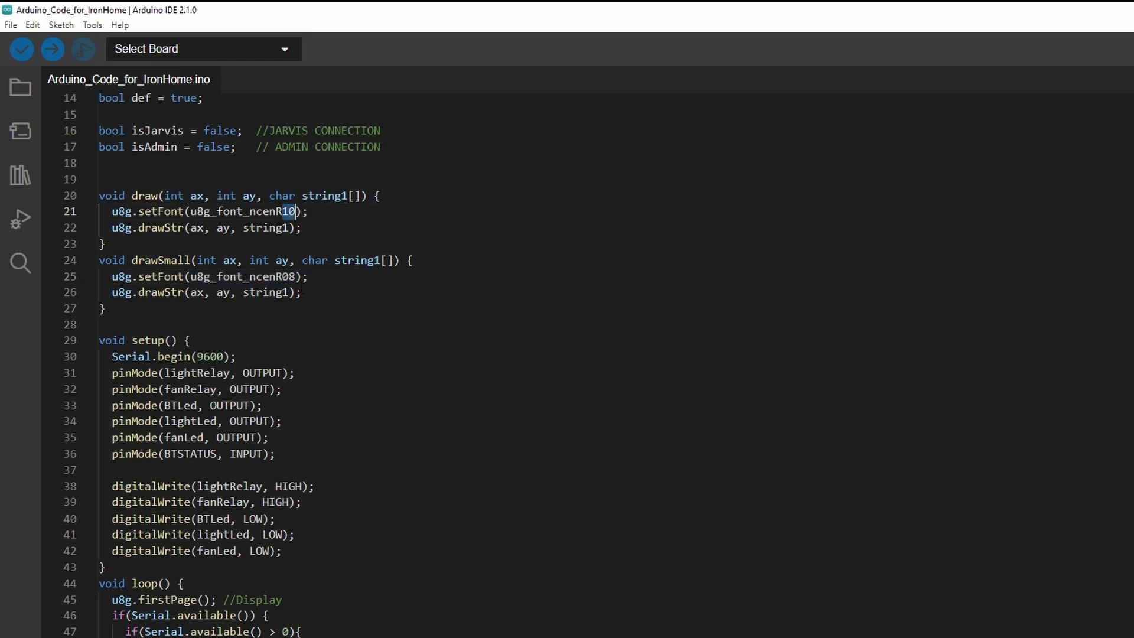
double_click(148, 340)
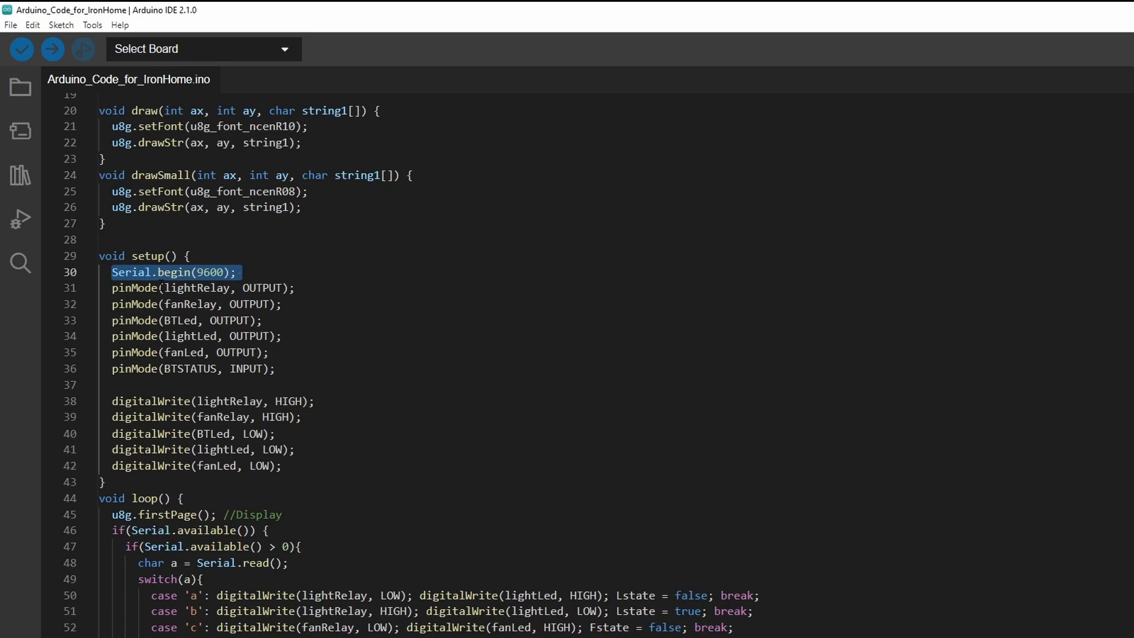
left_click_drag(112, 288, 275, 369)
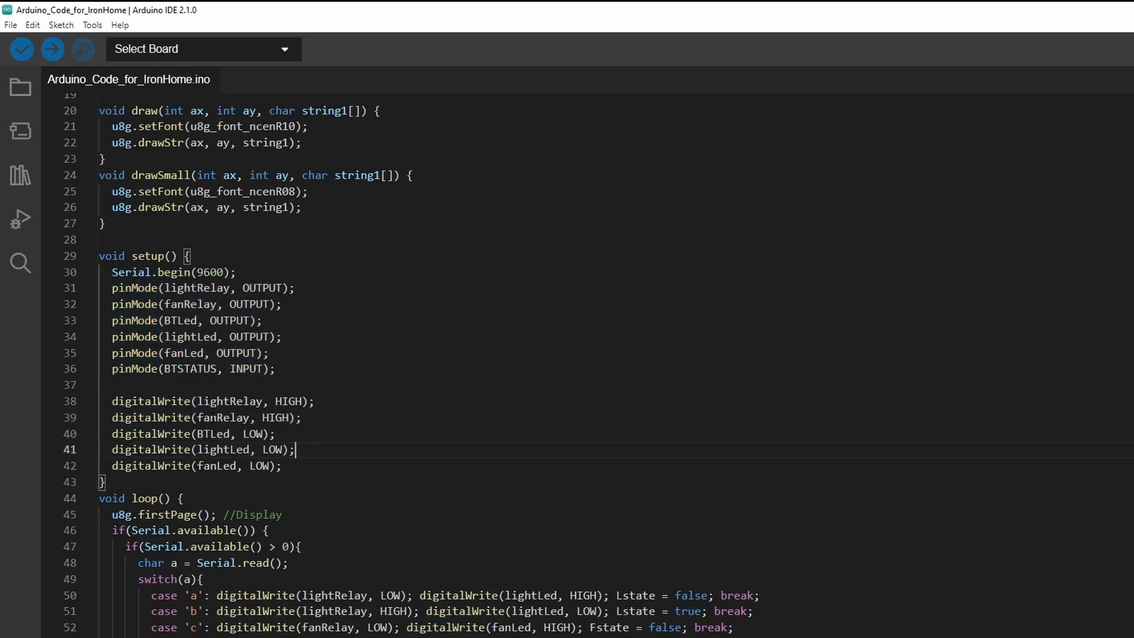
Scroll on and highlight lightLed in the first switch case
scroll("down", 3)
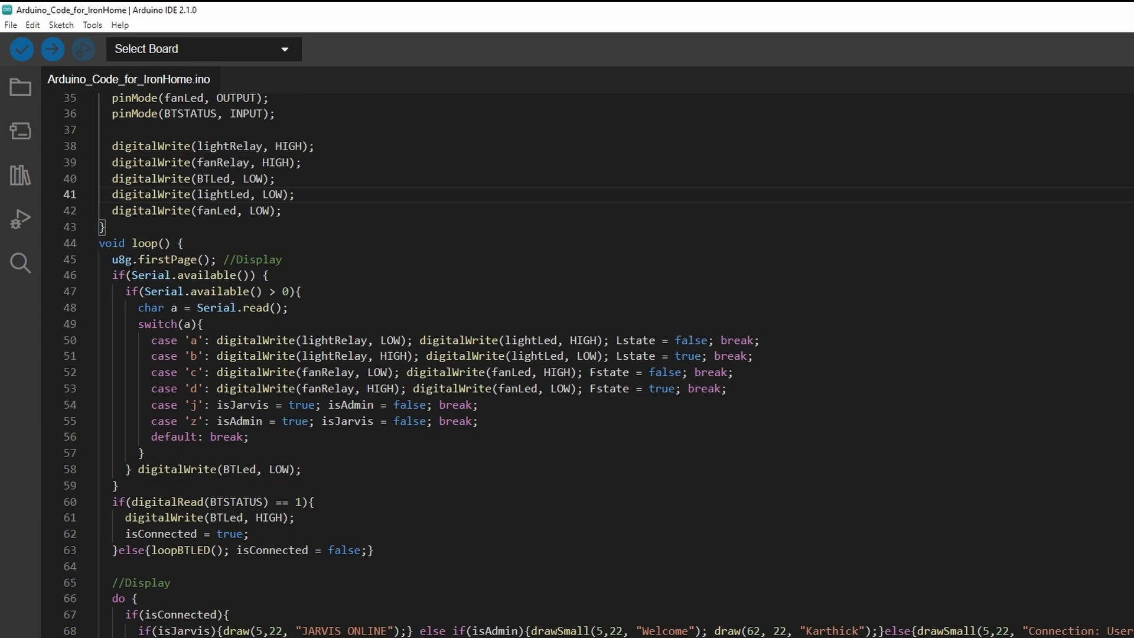
double_click(165, 260)
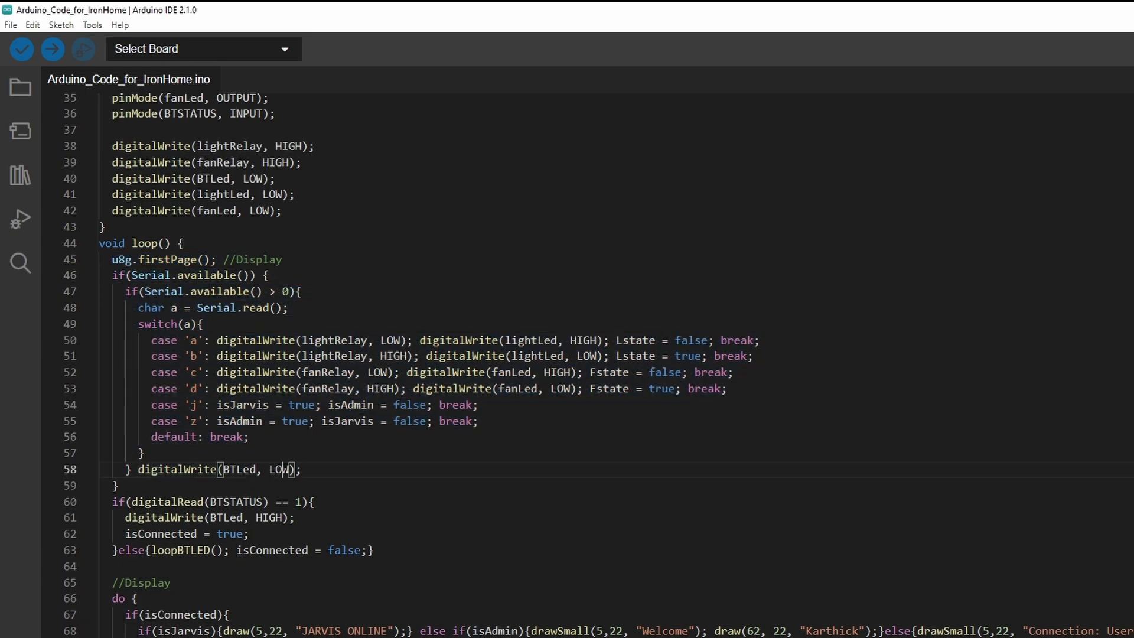
double_click(278, 469)
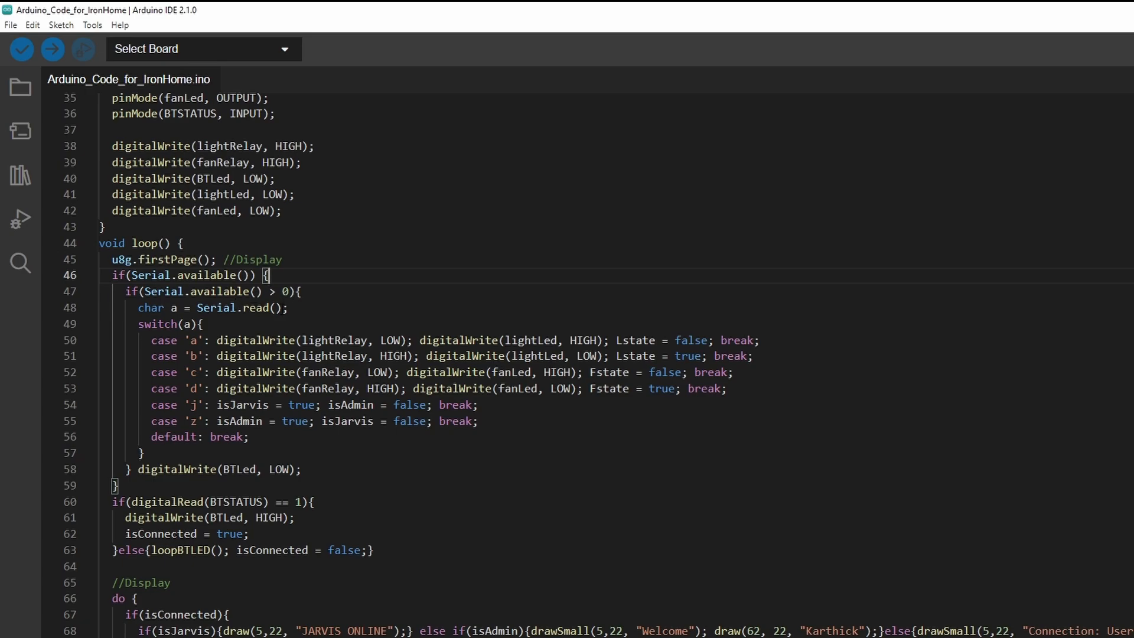
double_click(239, 308)
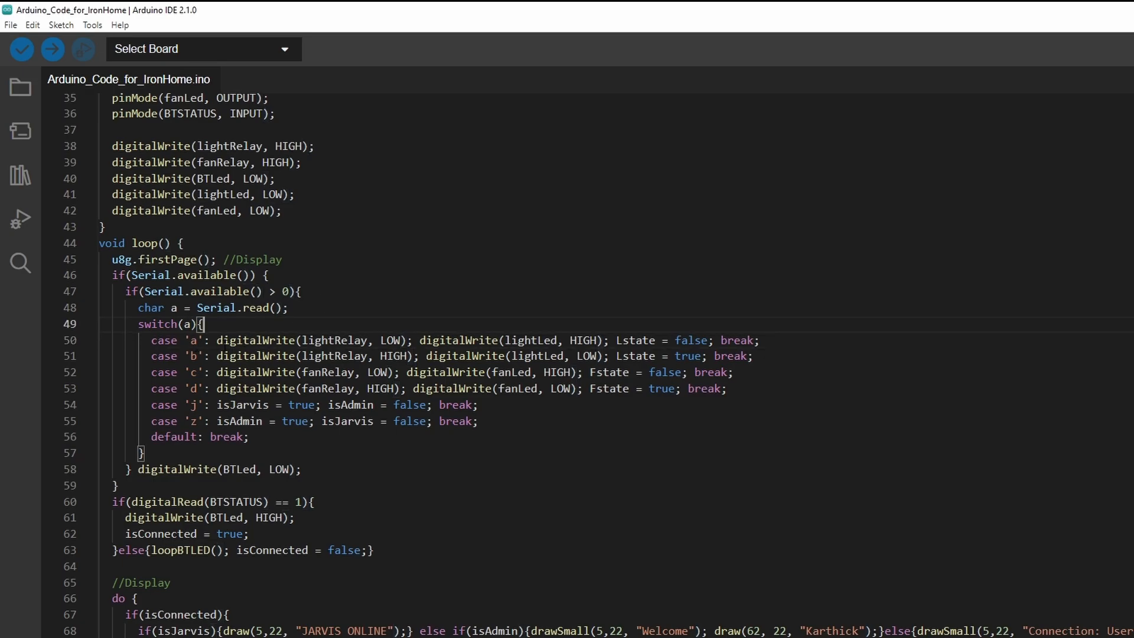
double_click(536, 340)
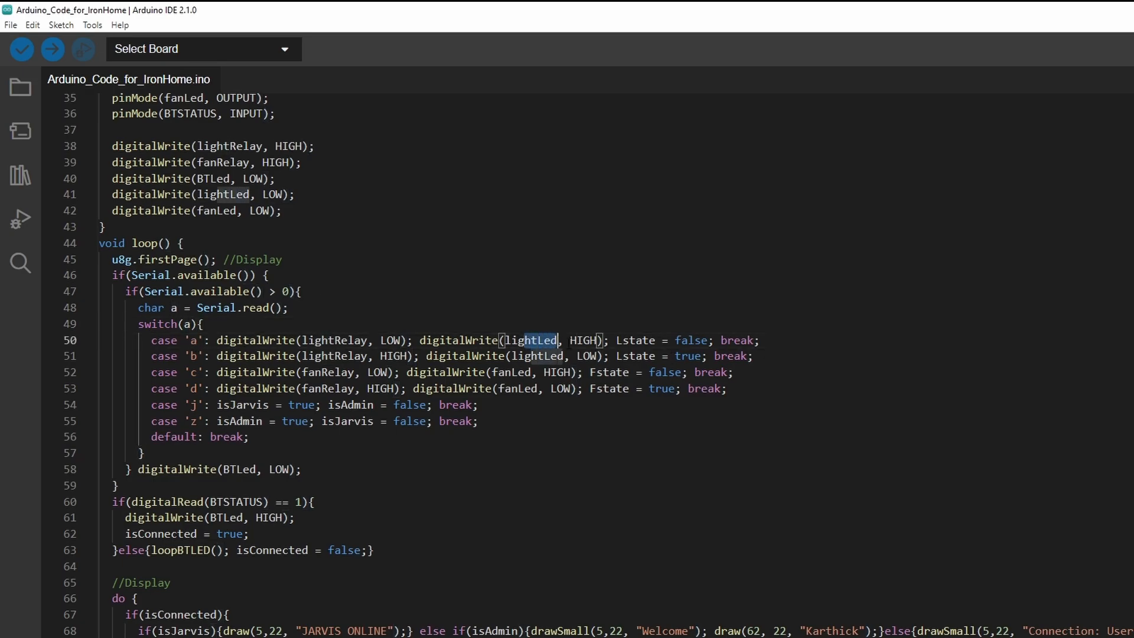
left_click_drag(558, 341, 608, 341)
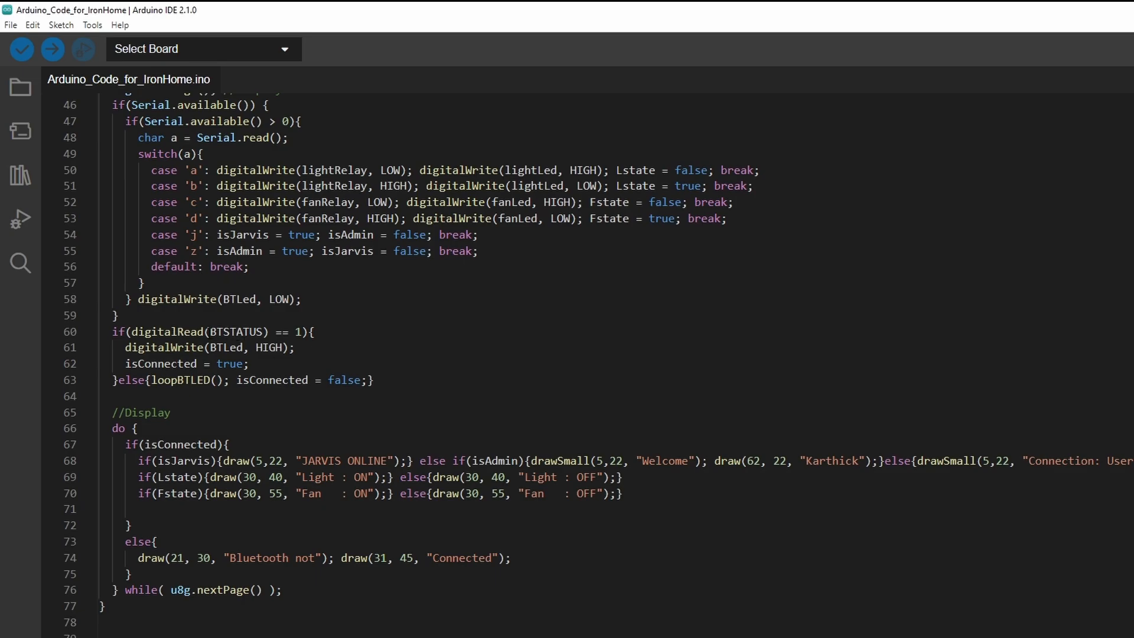
Highlight the Bluetooth-connected branch, its LED-on line and the Lstate variable
left_click_drag(209, 332, 306, 332)
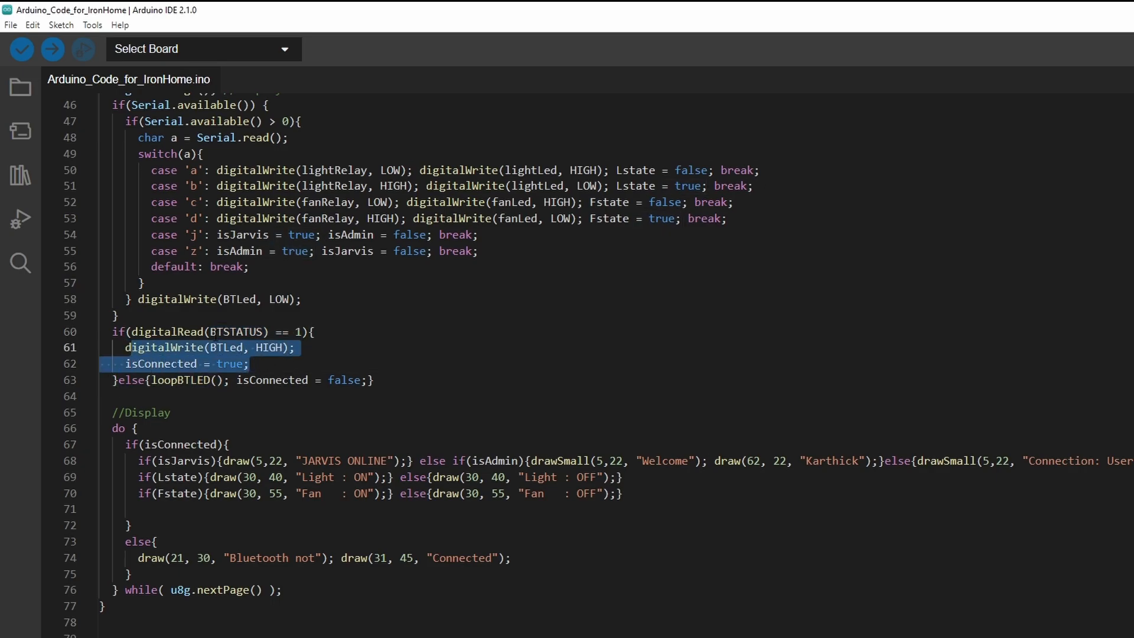
left_click(365, 352)
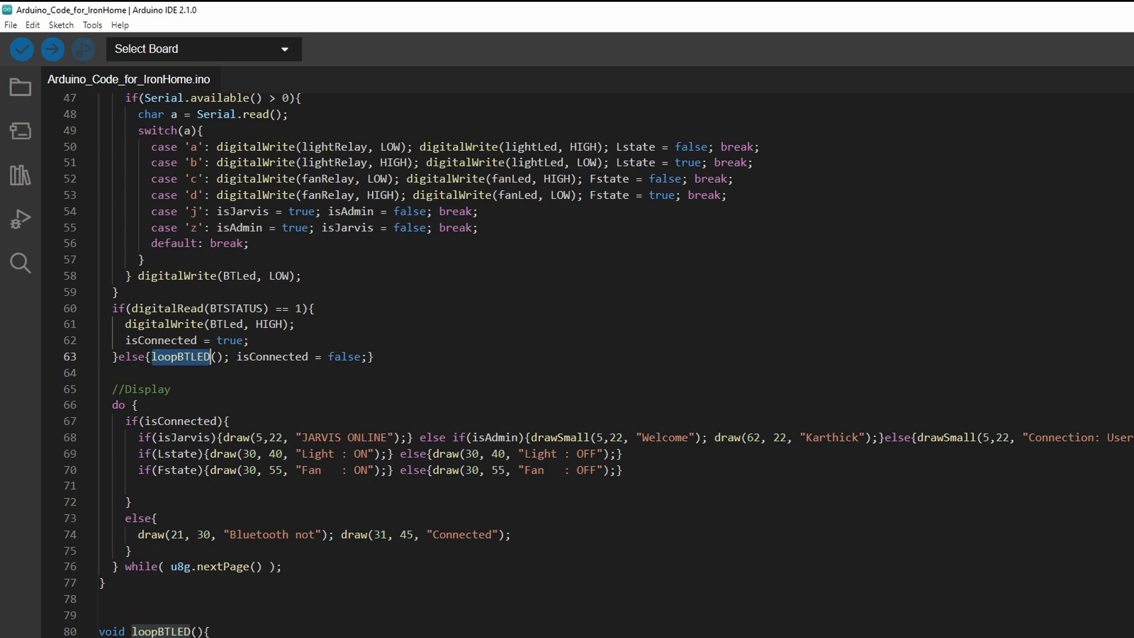
scroll("down", 3)
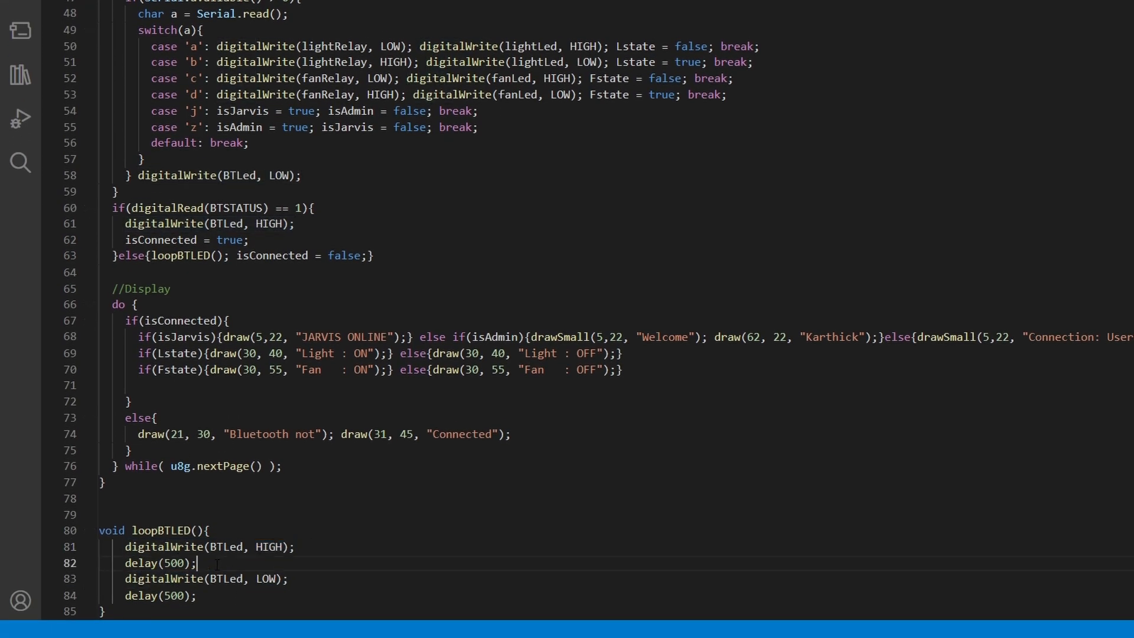
double_click(157, 563)
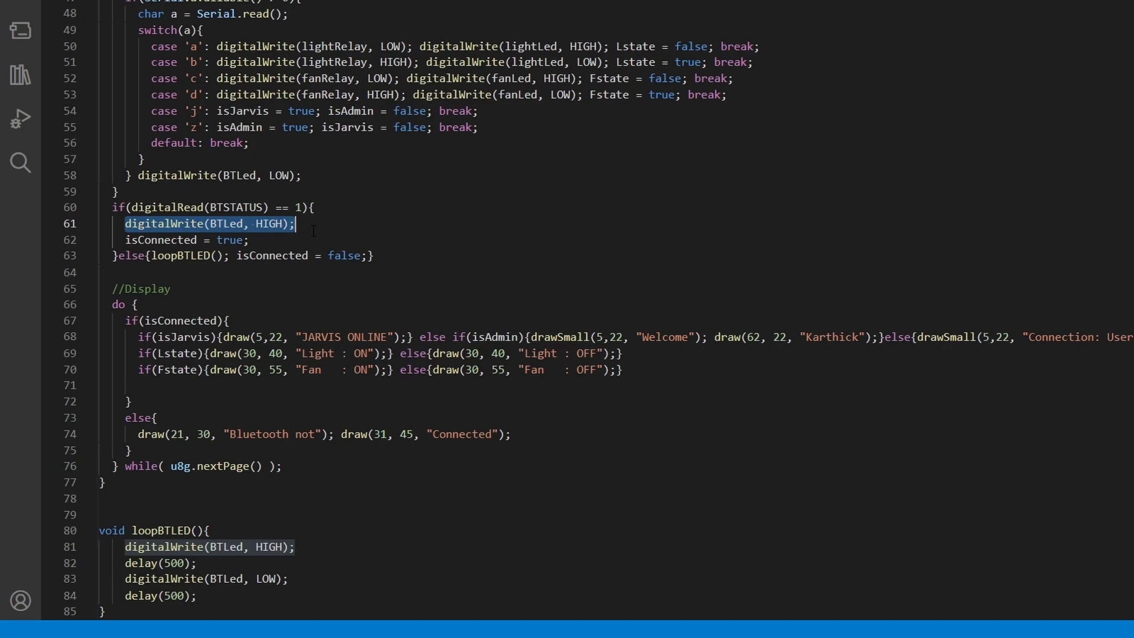
left_click(186, 240)
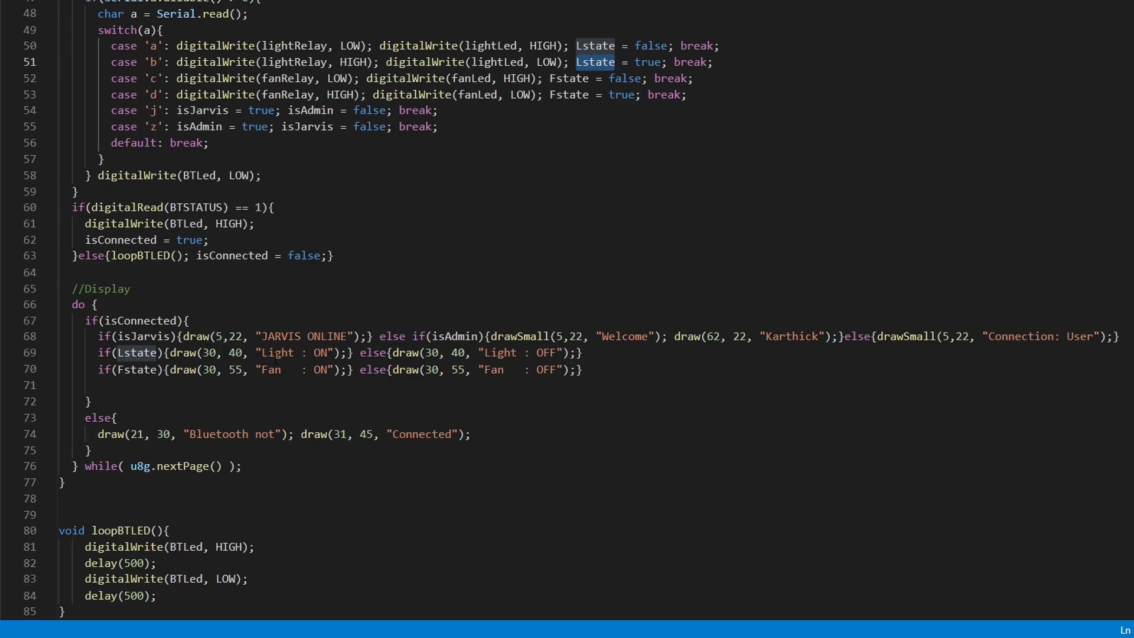
double_click(295, 353)
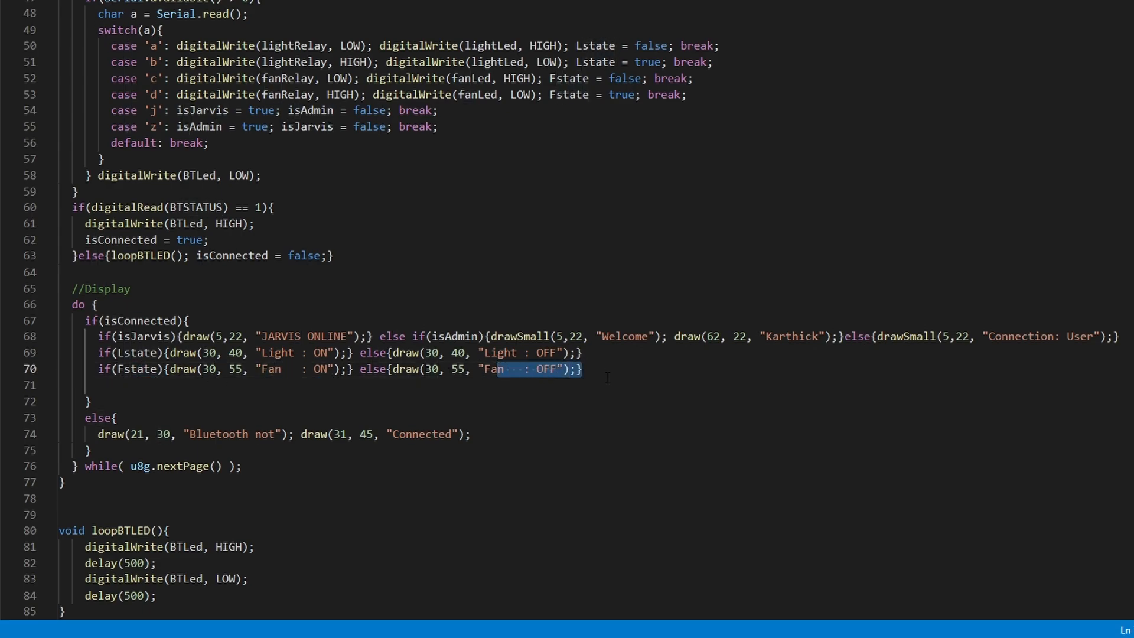
left_click(107, 433)
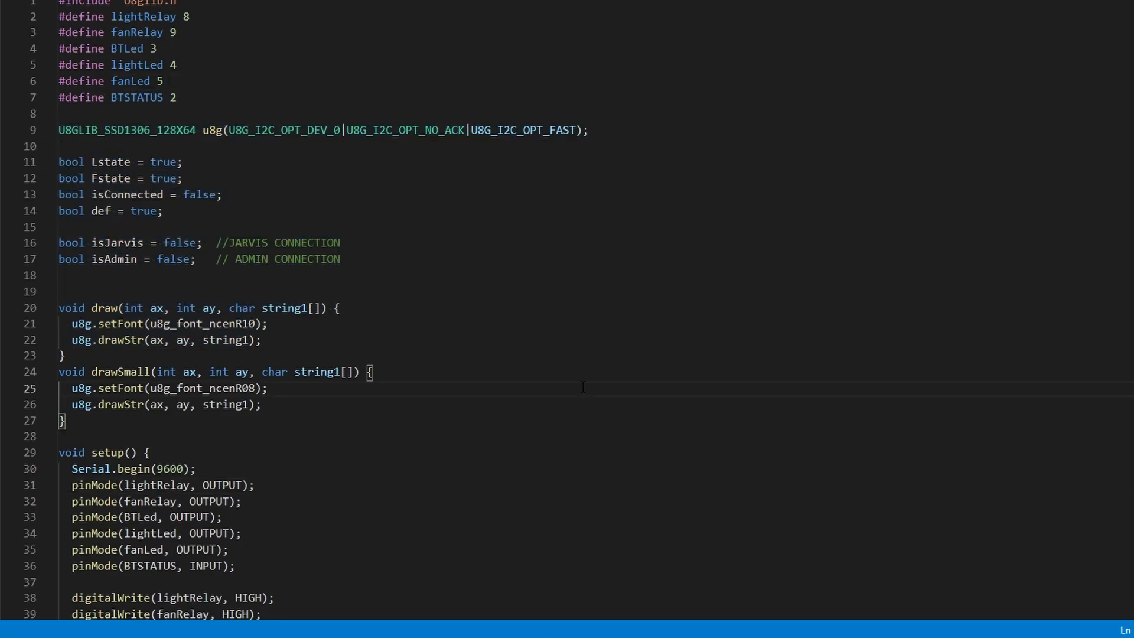
mouse_move(537, 596)
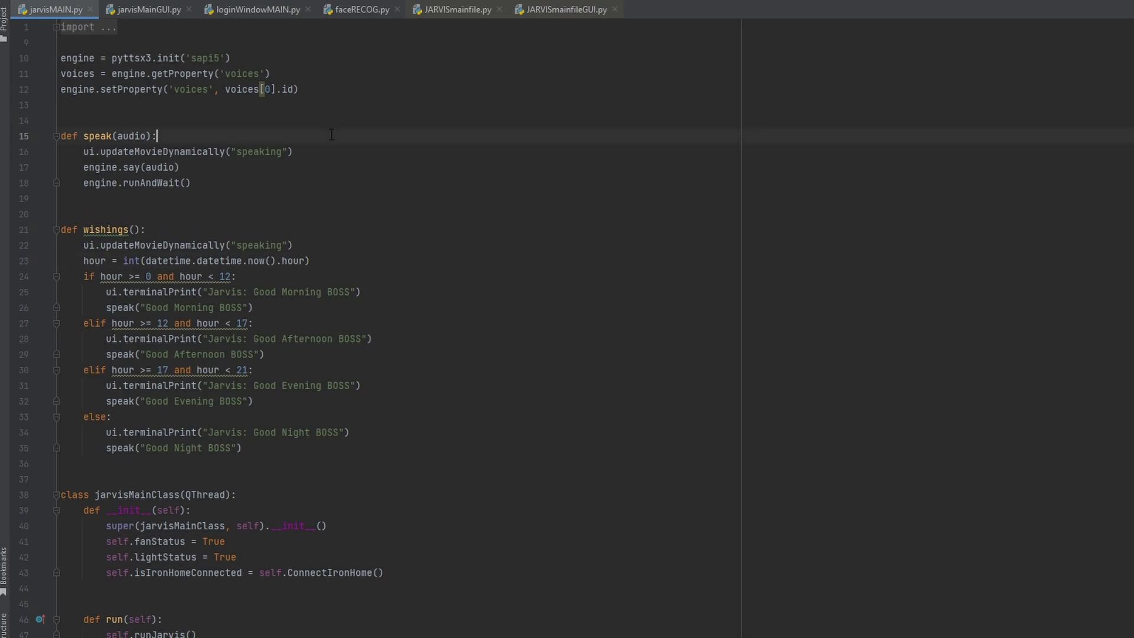
In jarvisMAIN.py, highlight isIronHomeConnected and the self.ConnectIronHome() call in the constructor
scroll("down", 3)
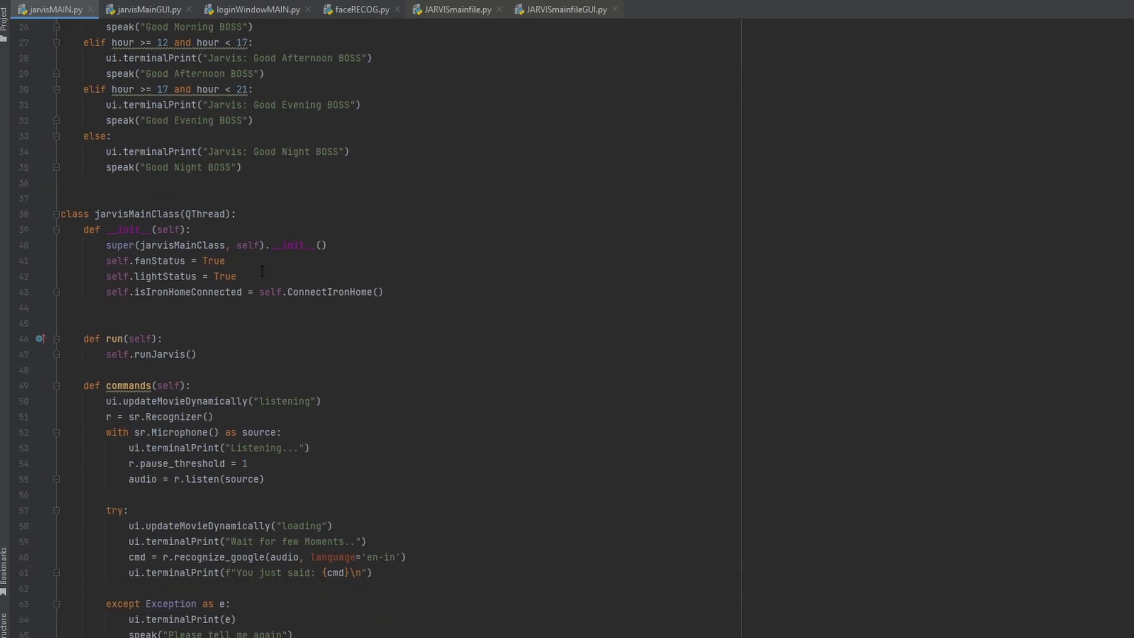
scroll("down", 3)
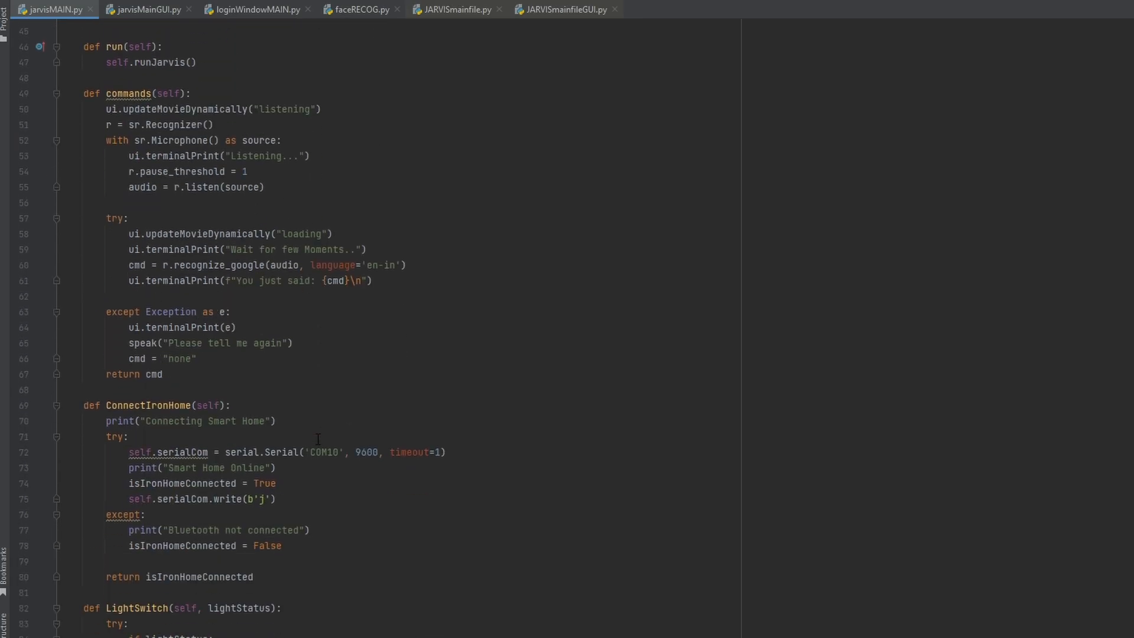
scroll("down", 3)
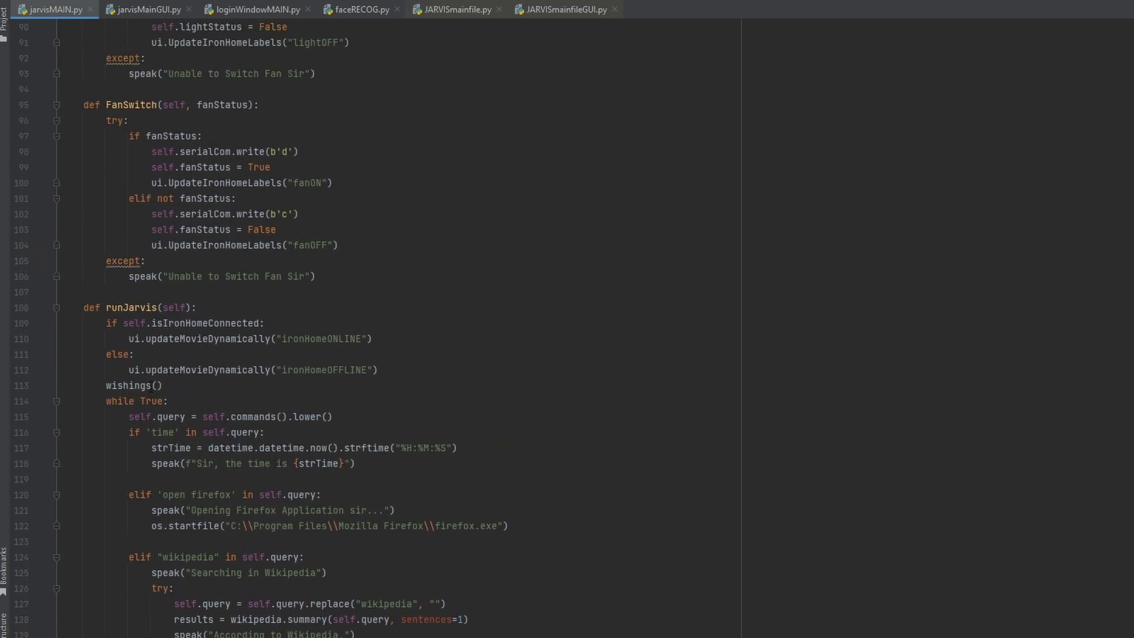
scroll("up", 3)
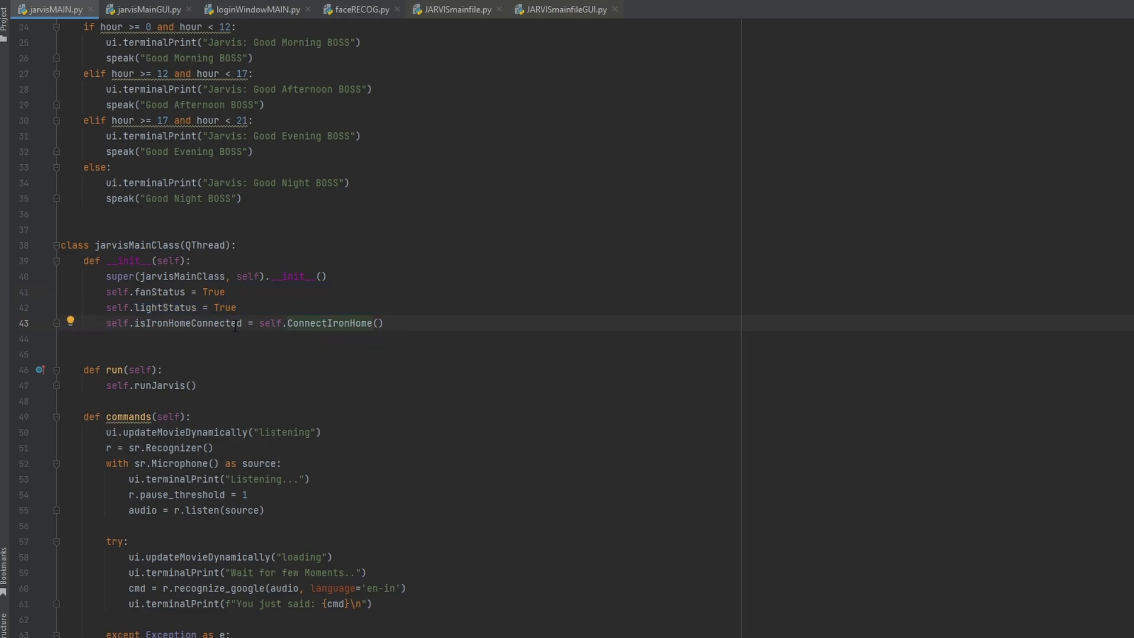
double_click(184, 323)
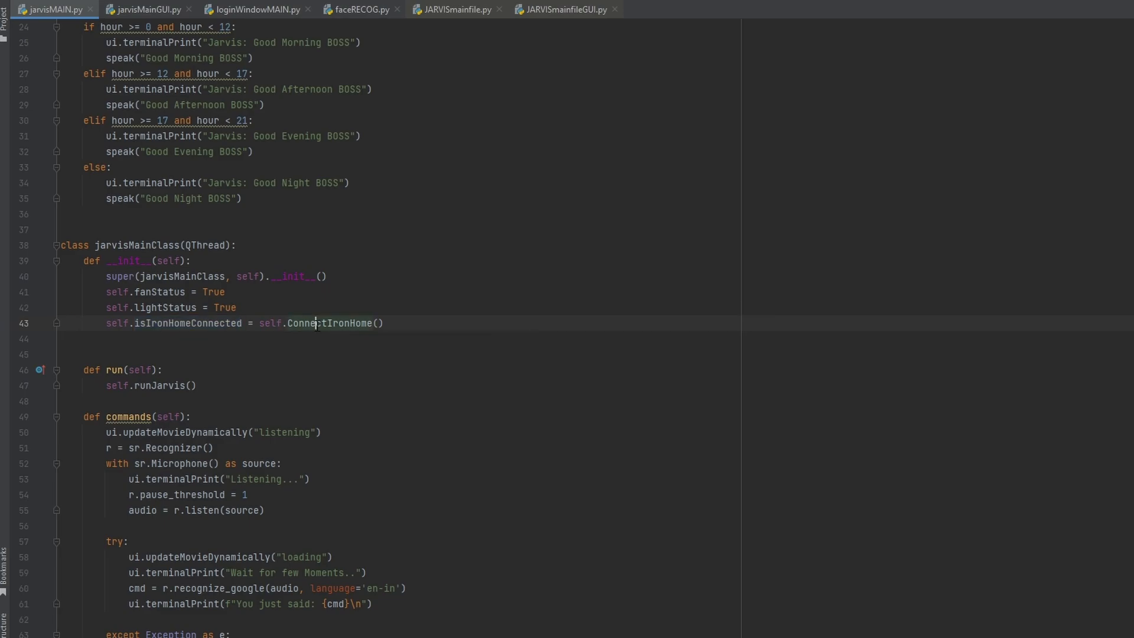
double_click(330, 323)
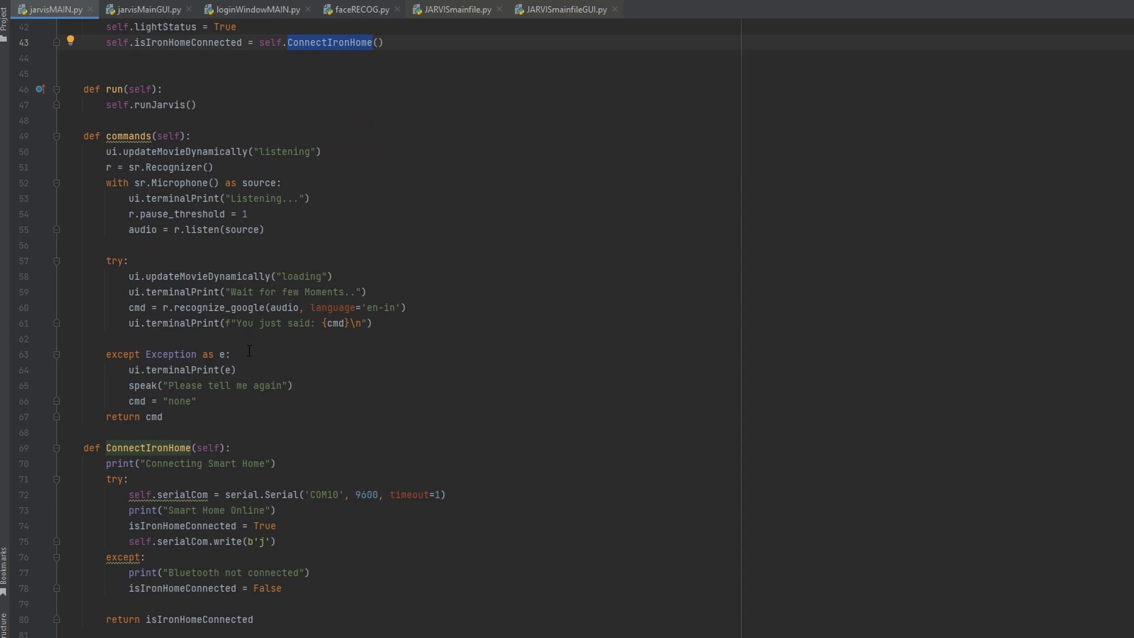
Review ConnectIronHome's serial connection lines, then select line 43 in __init__
scroll("down", 3)
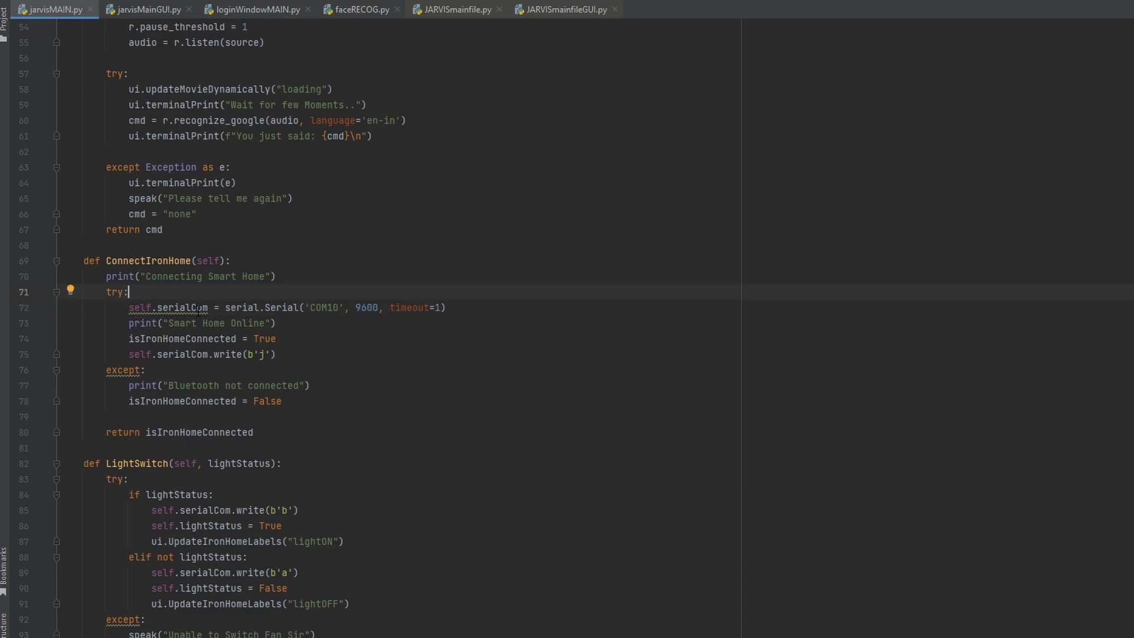
mouse_move(244, 308)
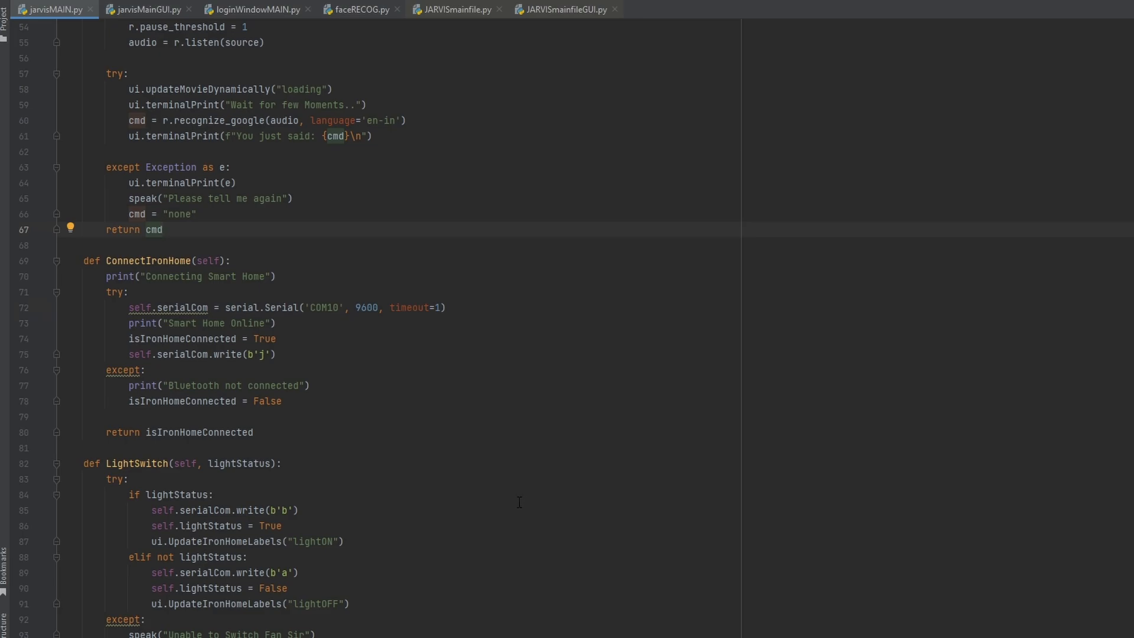
mouse_move(332, 354)
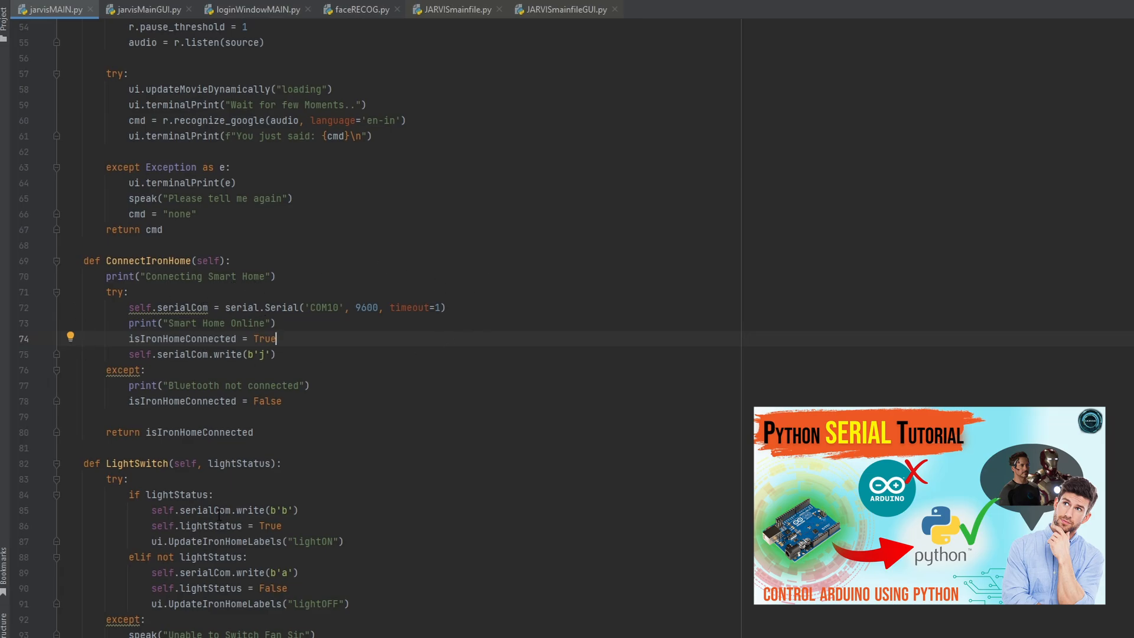
mouse_move(303, 255)
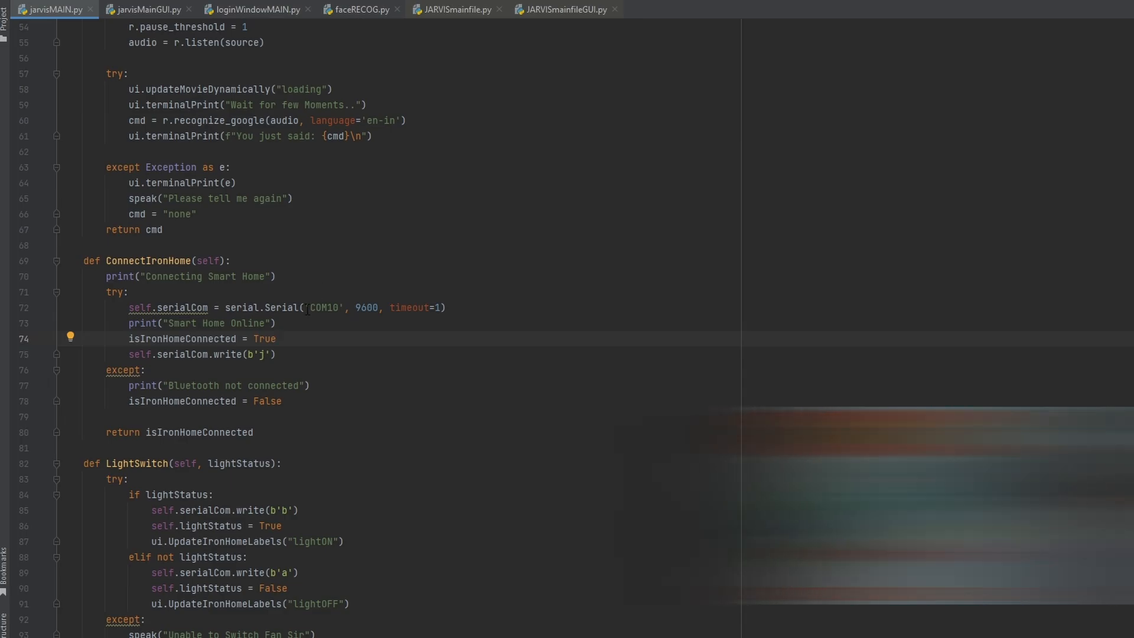
double_click(323, 306)
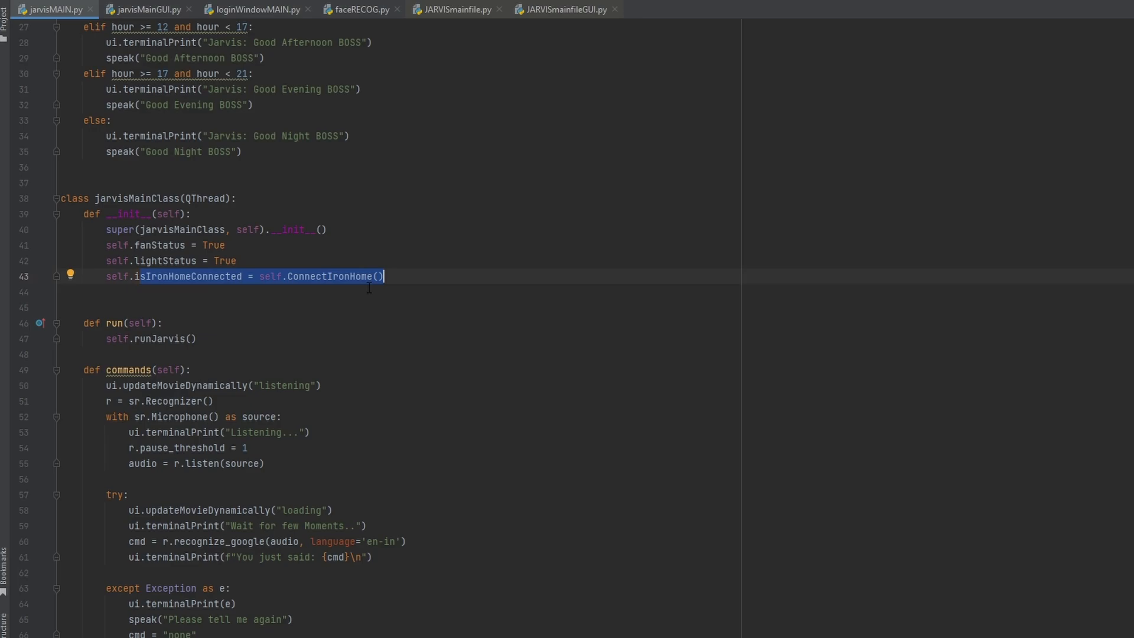
Highlight run(), then the isIronHomeConnected check inside runJarvis
left_click(403, 277)
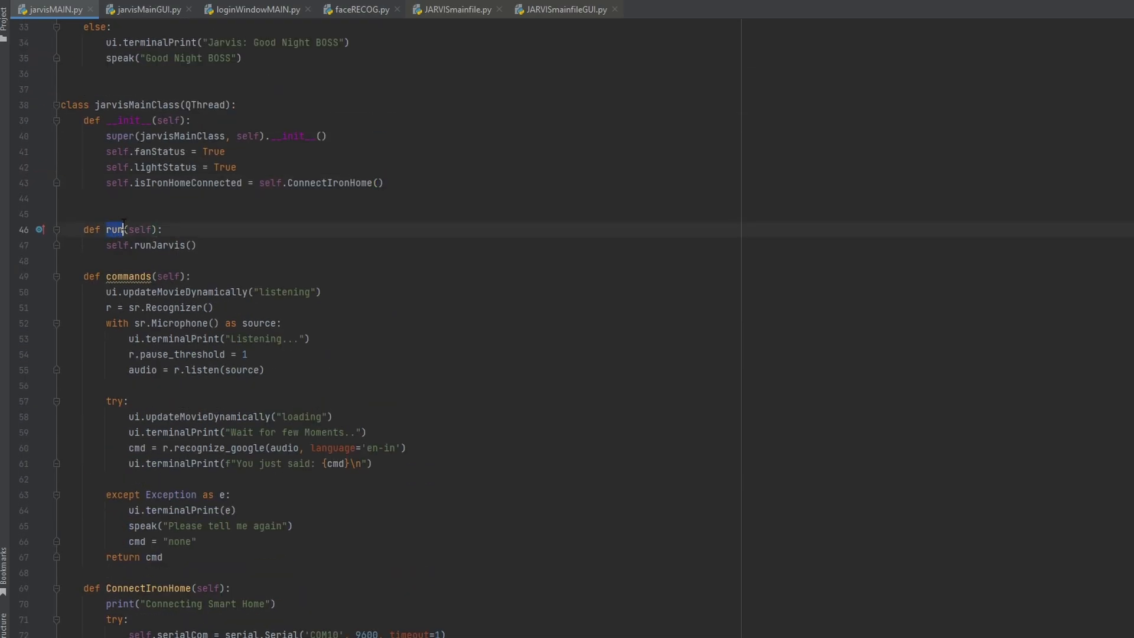
double_click(158, 245)
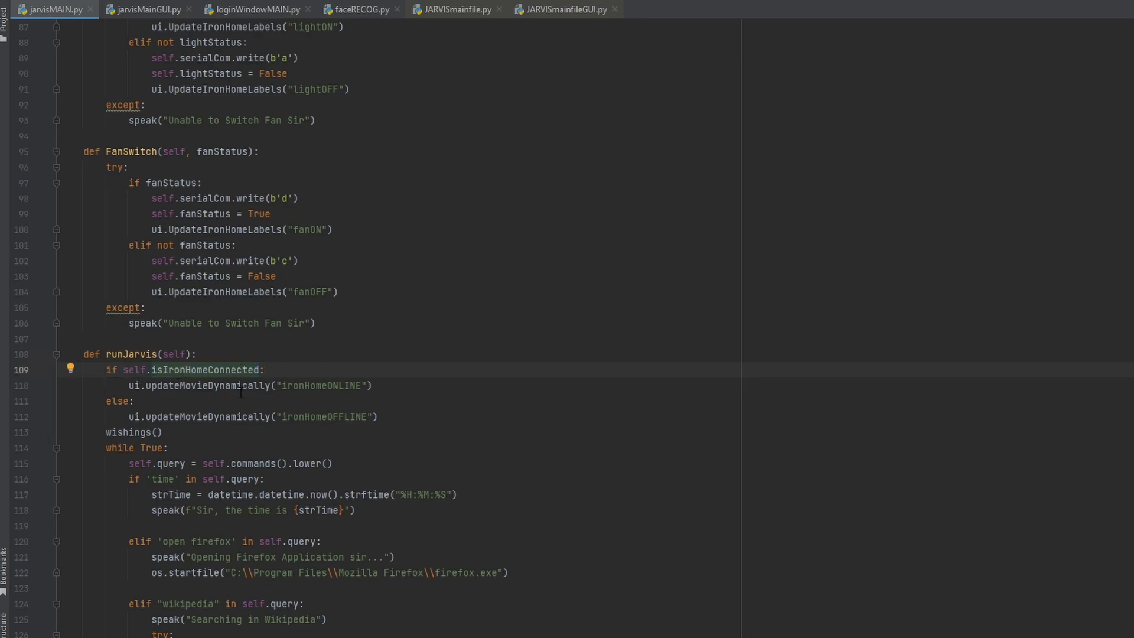
double_click(199, 386)
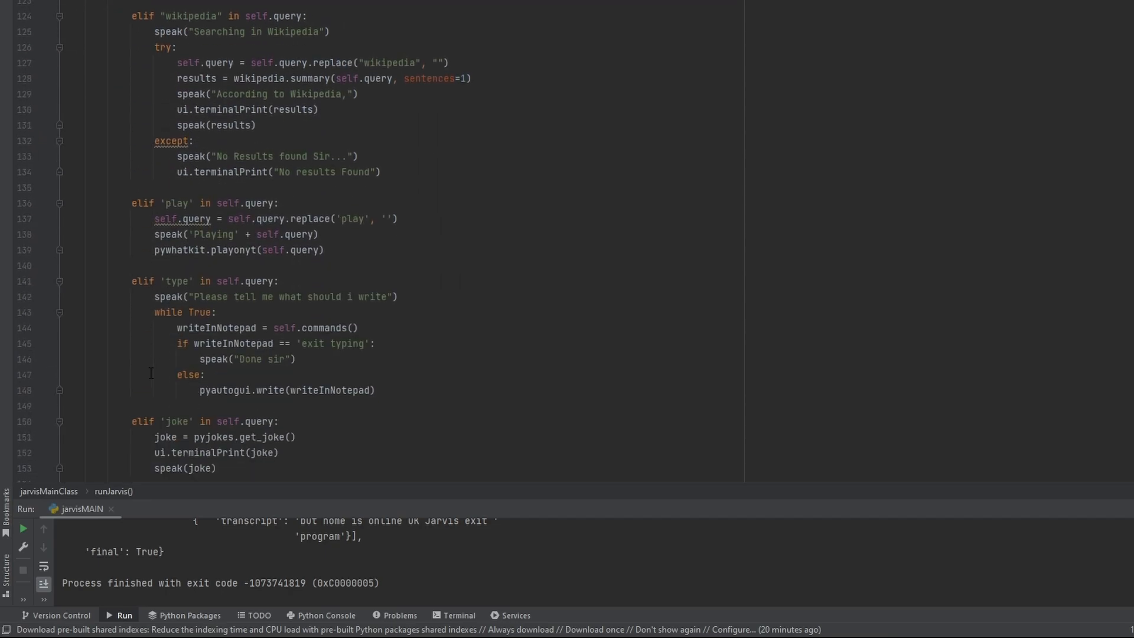
Highlight self.isIronHomeConnected in the 'light on' branch and revisit LightSwitch
scroll("down", 3)
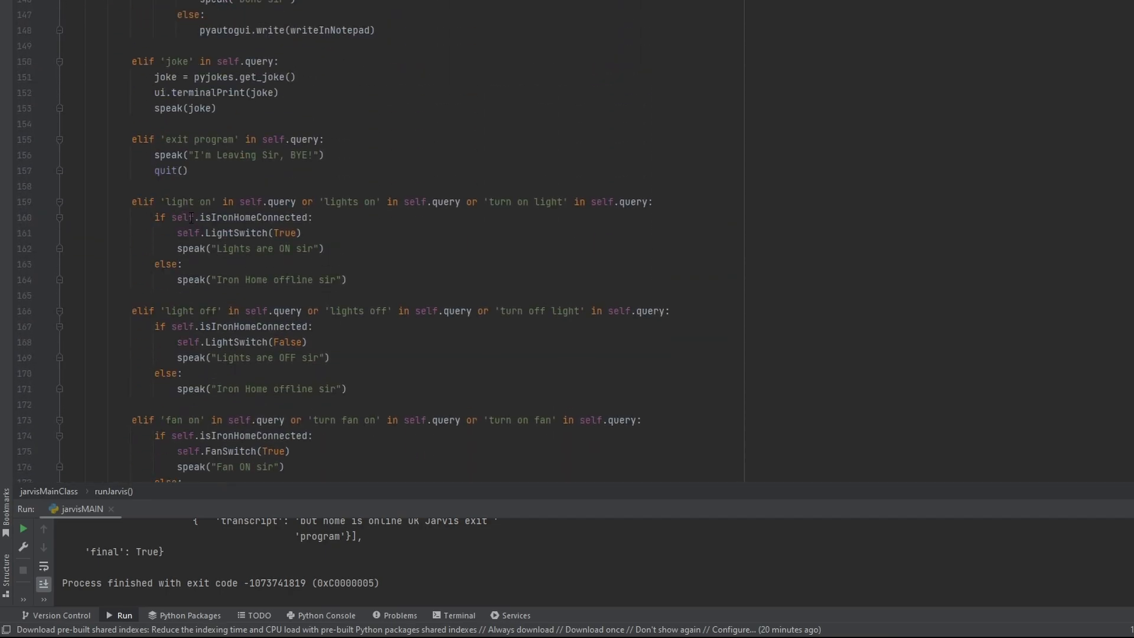
double_click(355, 202)
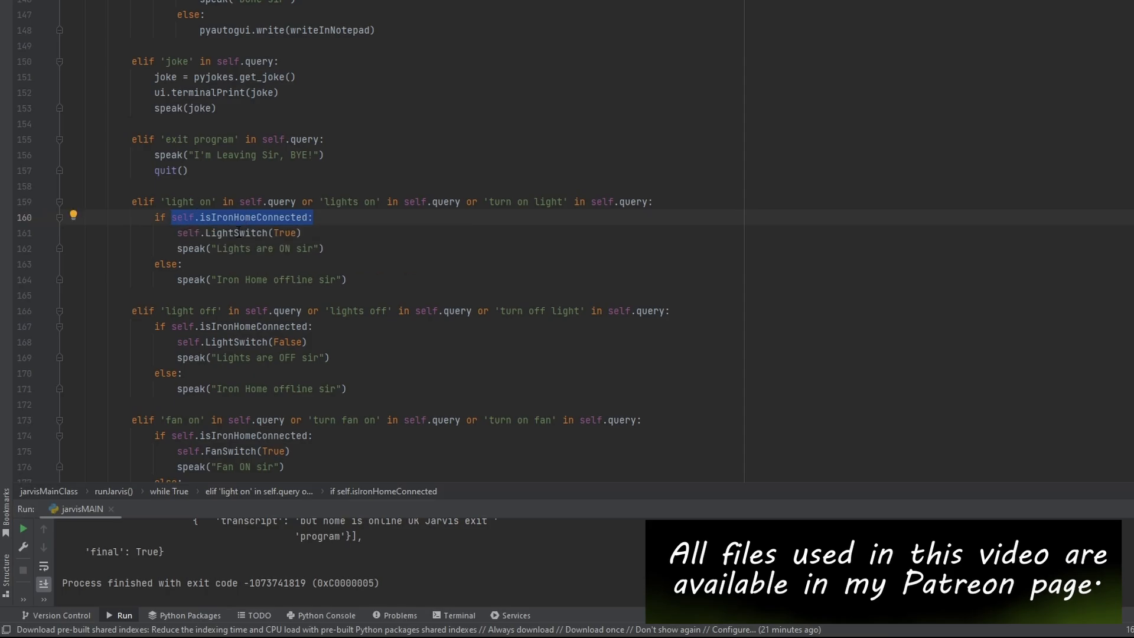
left_click(235, 232)
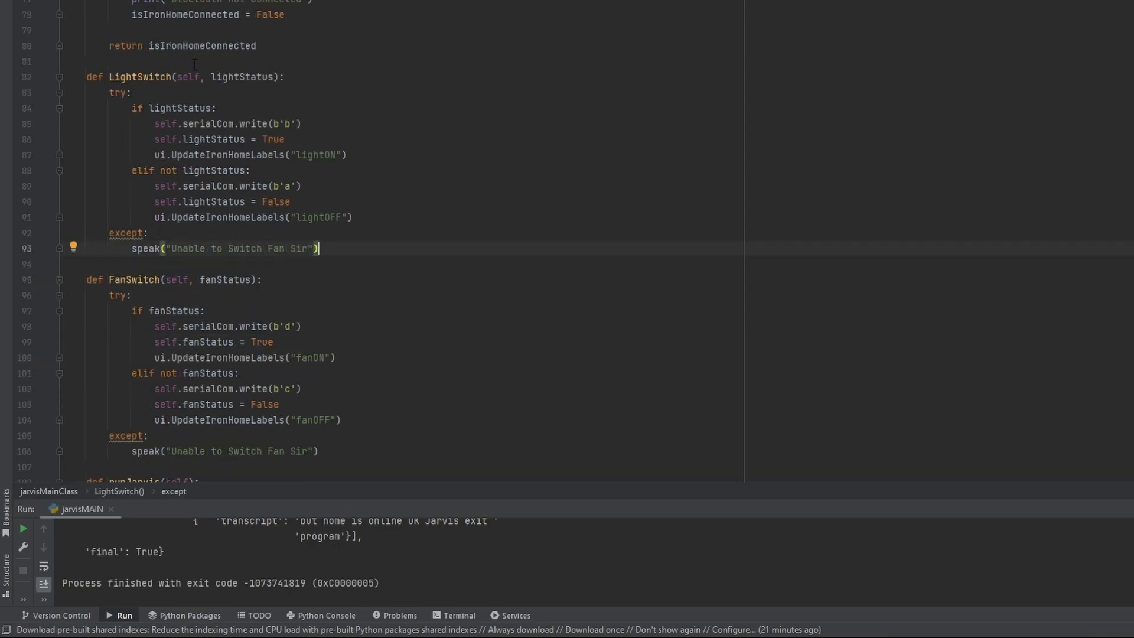
Select code in the 'connect' voice command branch and scroll past it
double_click(134, 280)
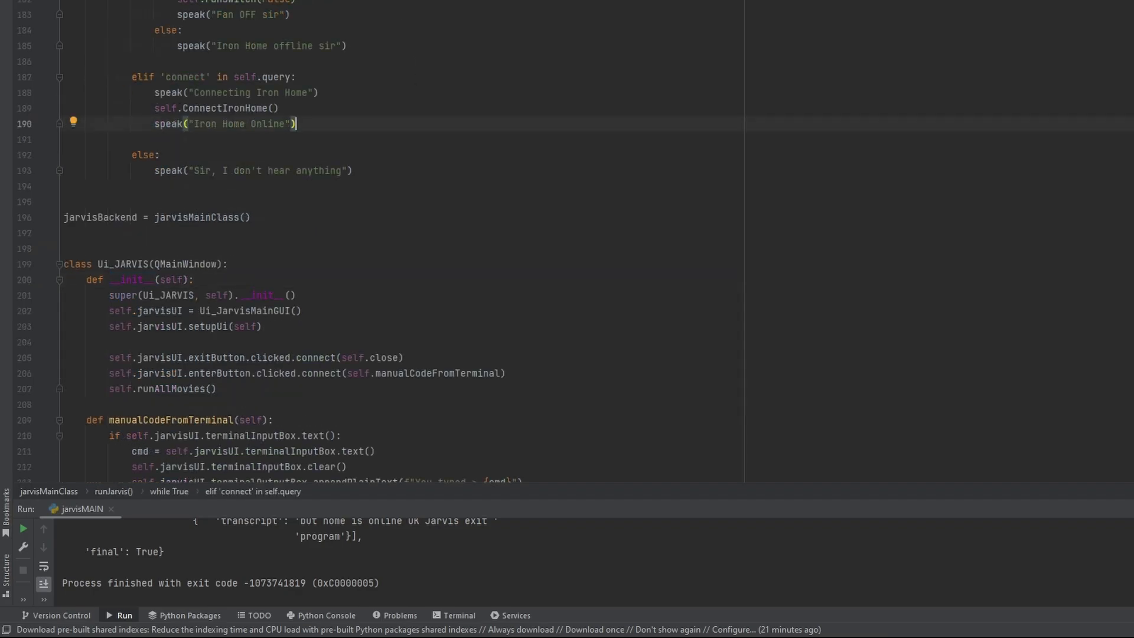
scroll("down", 3)
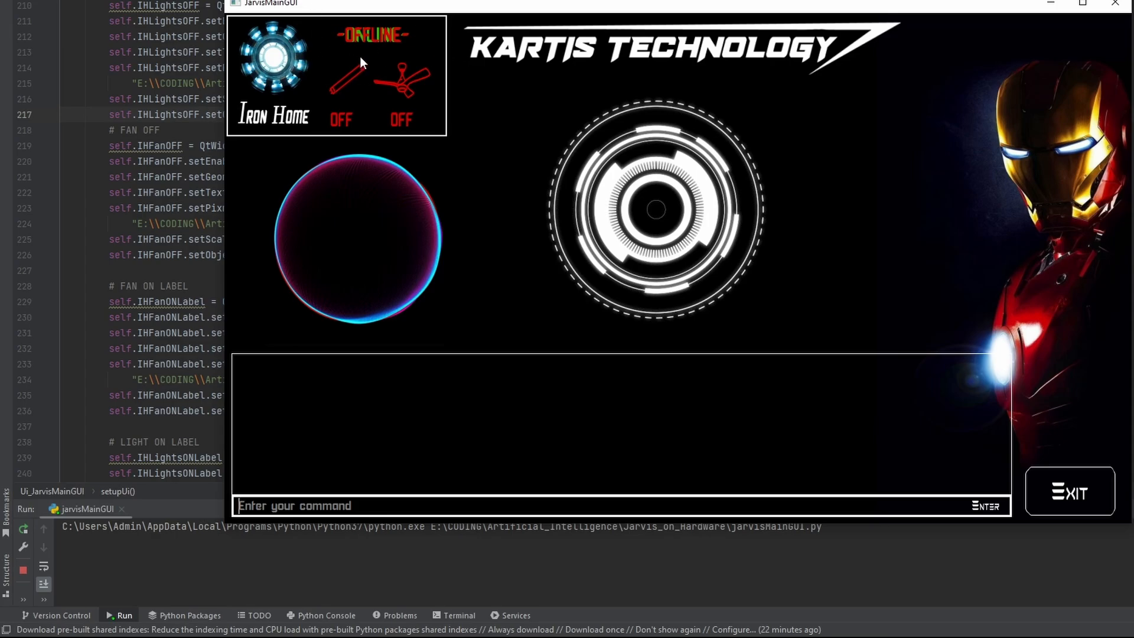
mouse_move(317, 115)
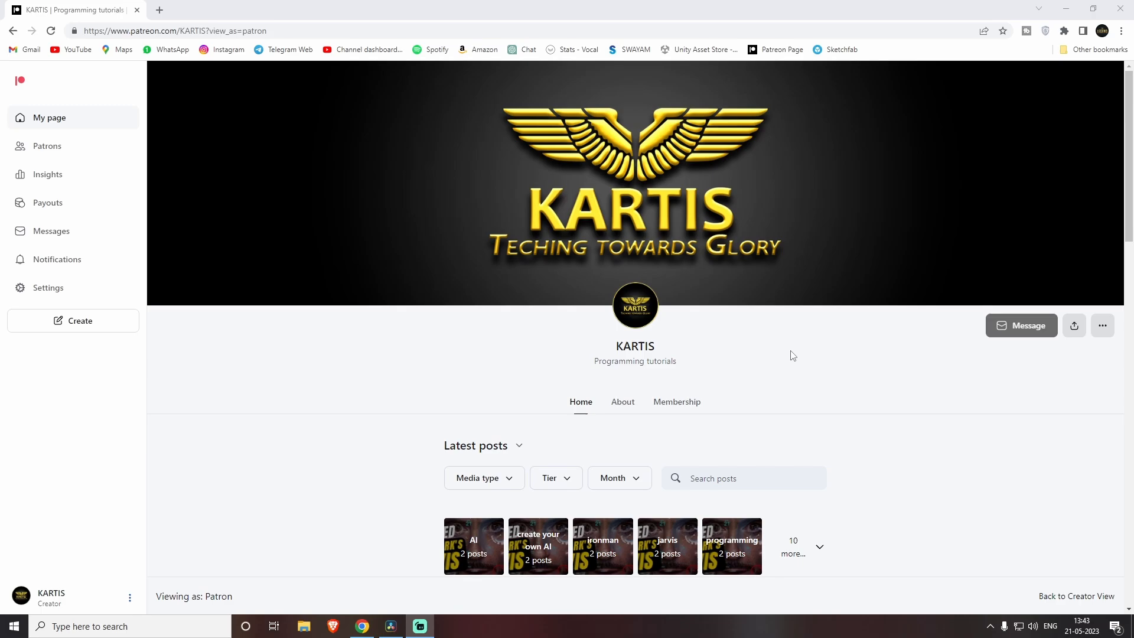
Scroll the KARTIS Patreon page to the 'Project files for Ultimate JARVIS project' post
scroll("down", 3)
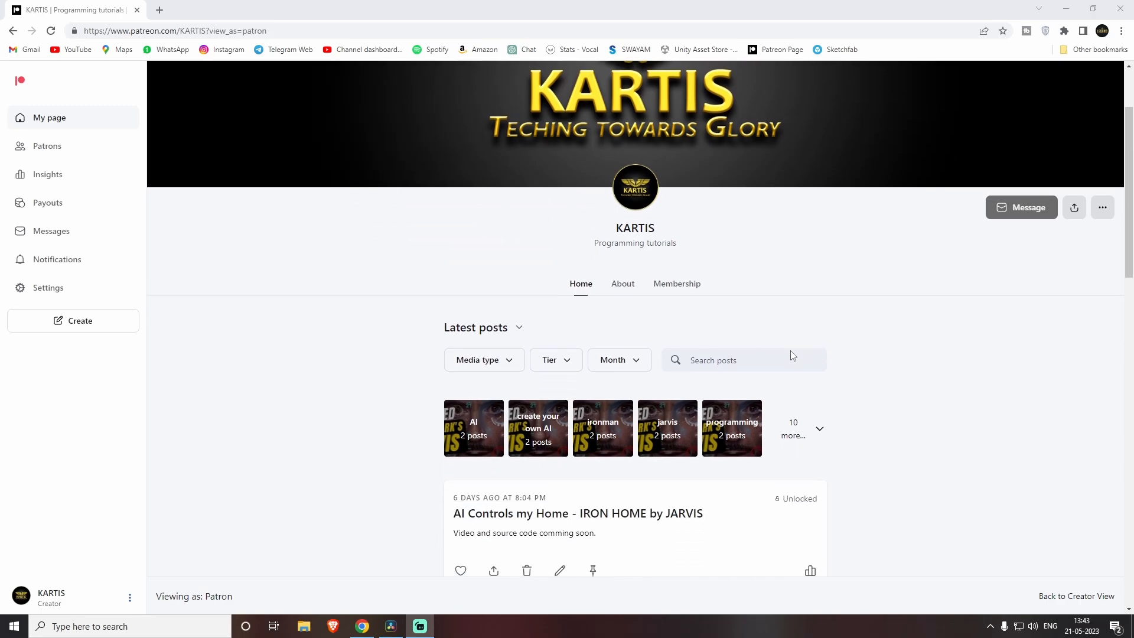
scroll("down", 3)
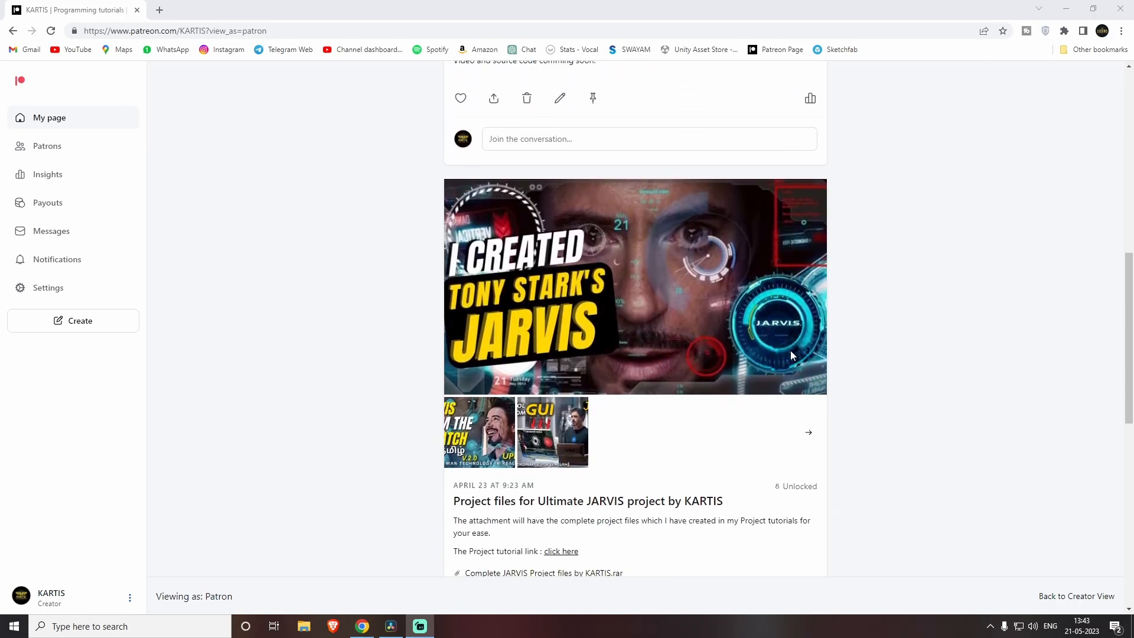
scroll("down", 3)
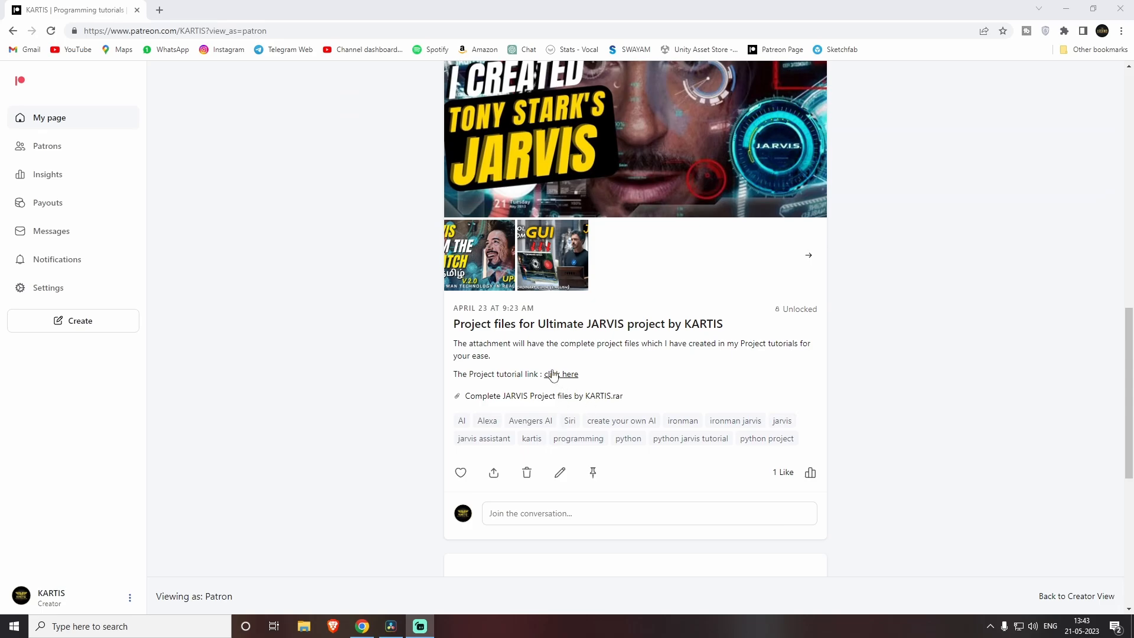